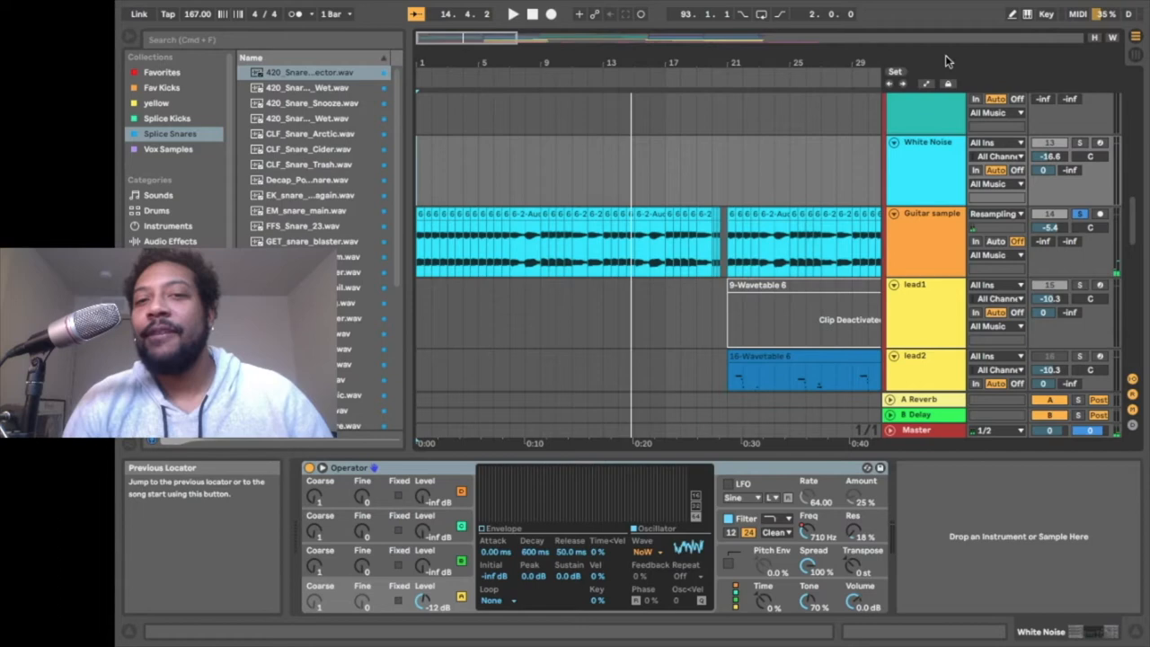
# Step: Select the Guitar sample track to show its OTT, RC-20 and Reverb devices
pyautogui.click(925, 242)
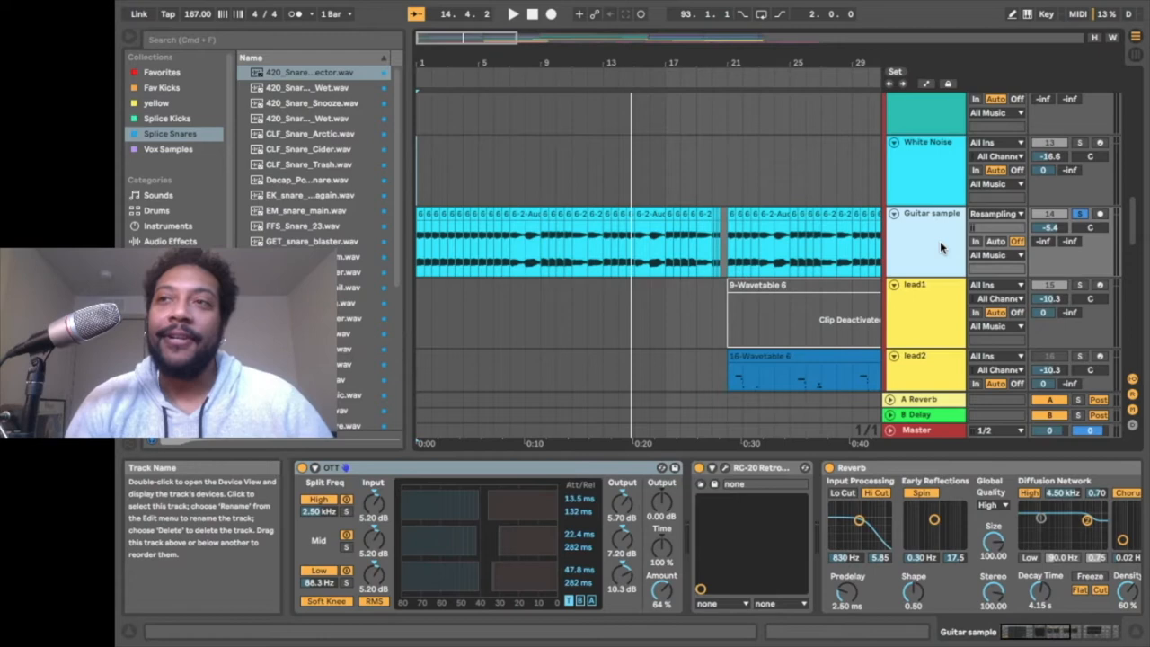
# Step: Search the built-in Sounds library for 'guitar' presets
pyautogui.click(170, 241)
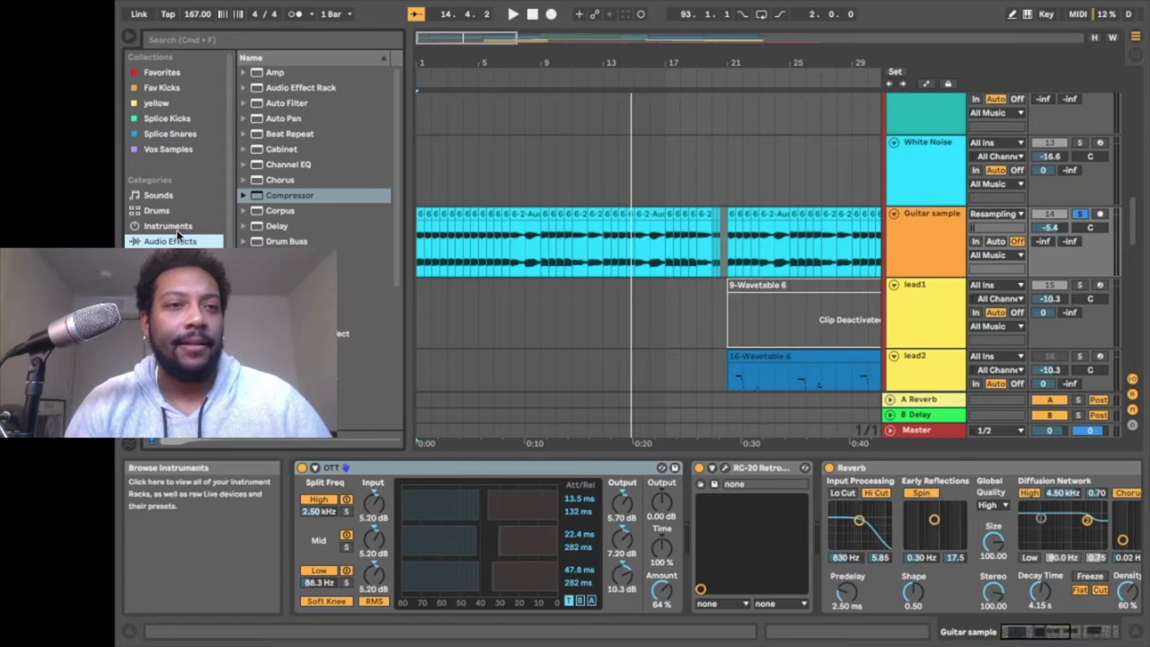
pyautogui.click(158, 195)
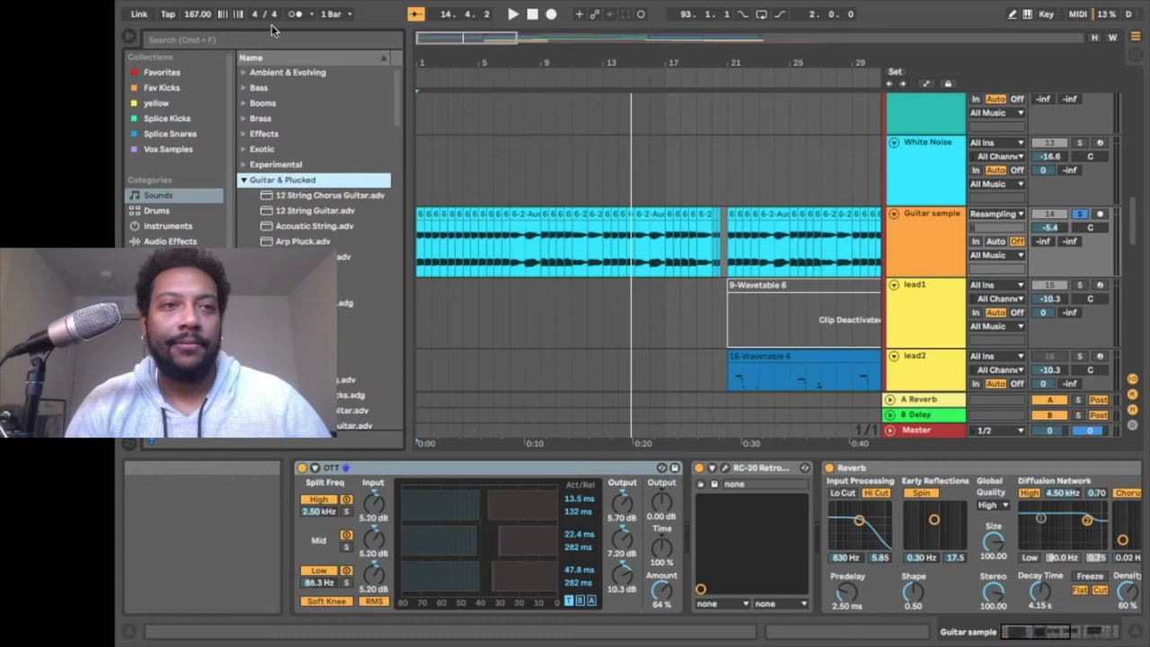
pyautogui.write('guitar')
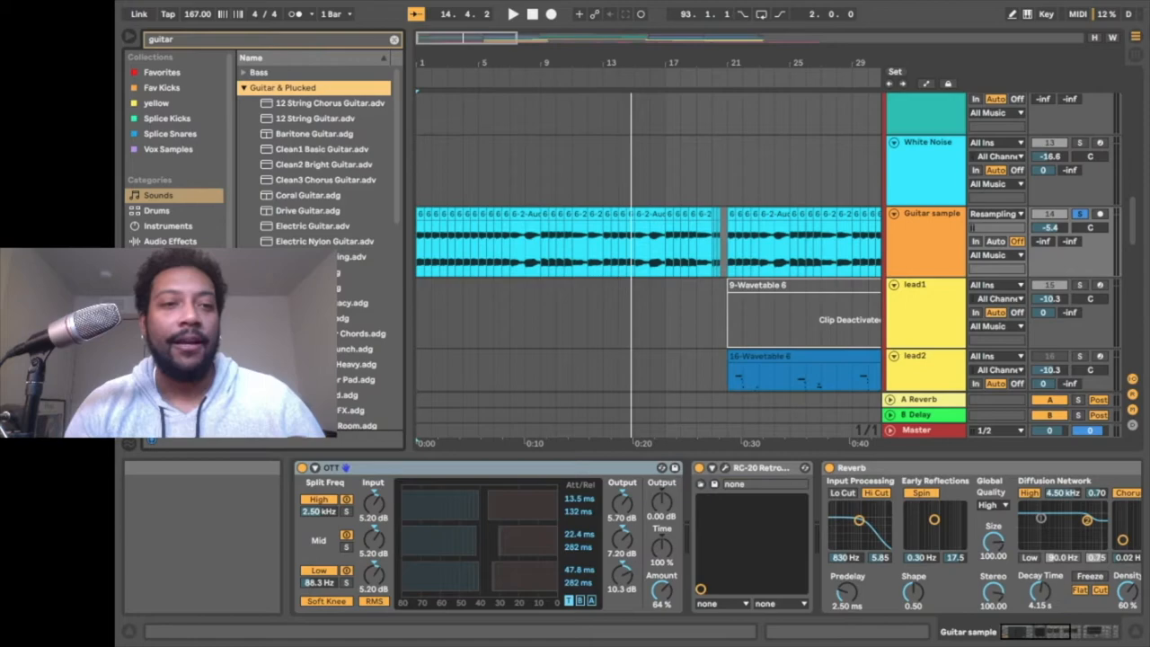
# Step: Scroll the arrangement toward bar 39 and the short 6-2-Audio 3 6 clip
pyautogui.scroll(-3)
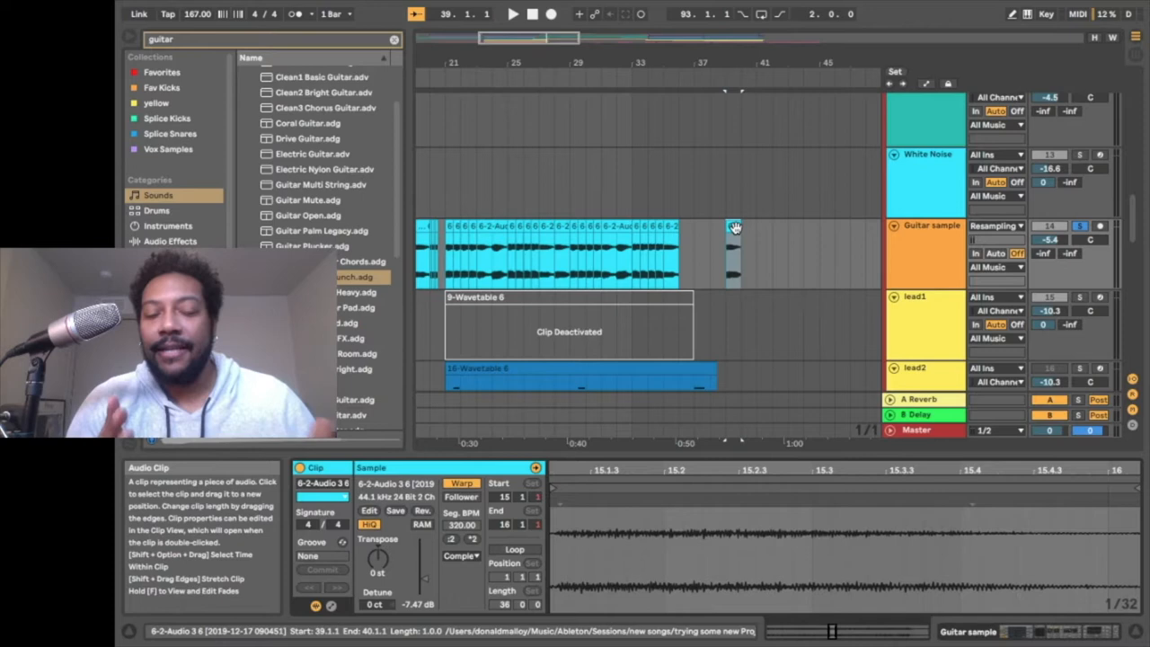
# Step: Return to the opening bars and set the insert marker at bar 3
pyautogui.click(513, 13)
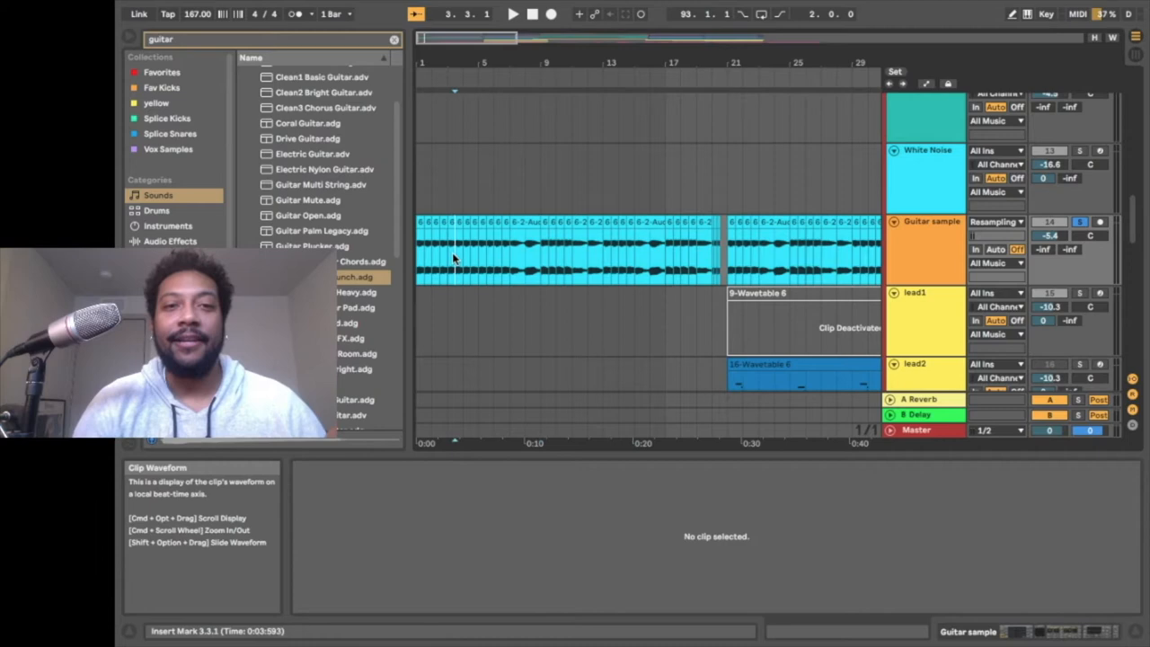
# Step: Reselect the Guitar sample track, clear the guitar search, and open RC-20's plugin window
pyautogui.click(931, 221)
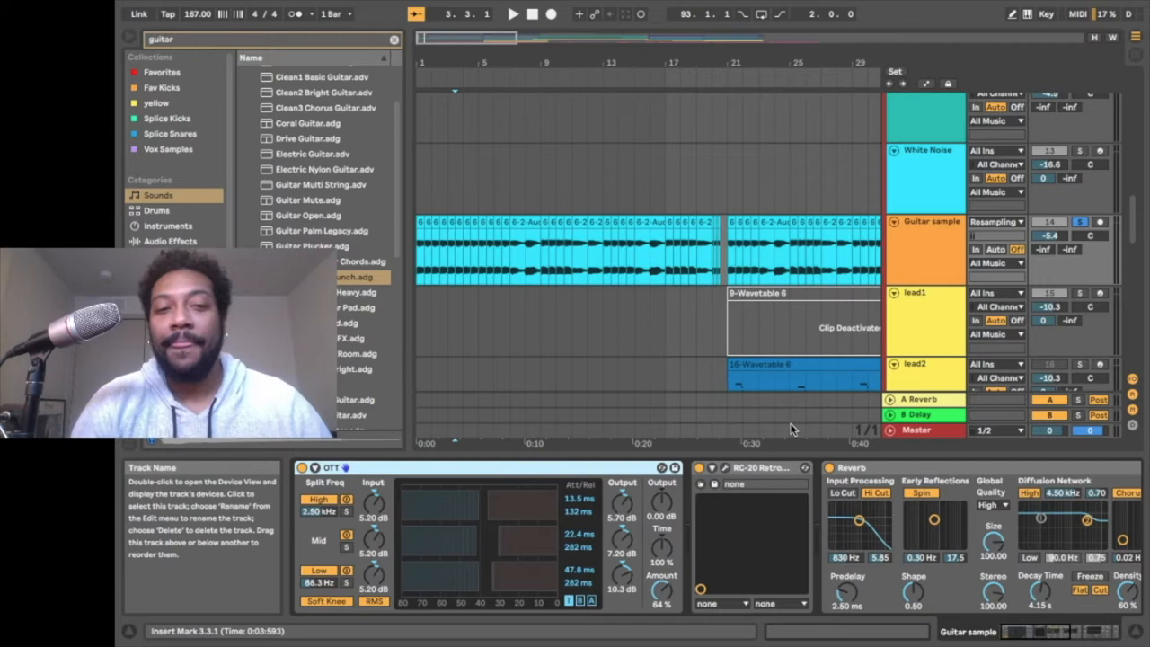
pyautogui.moveTo(438, 535)
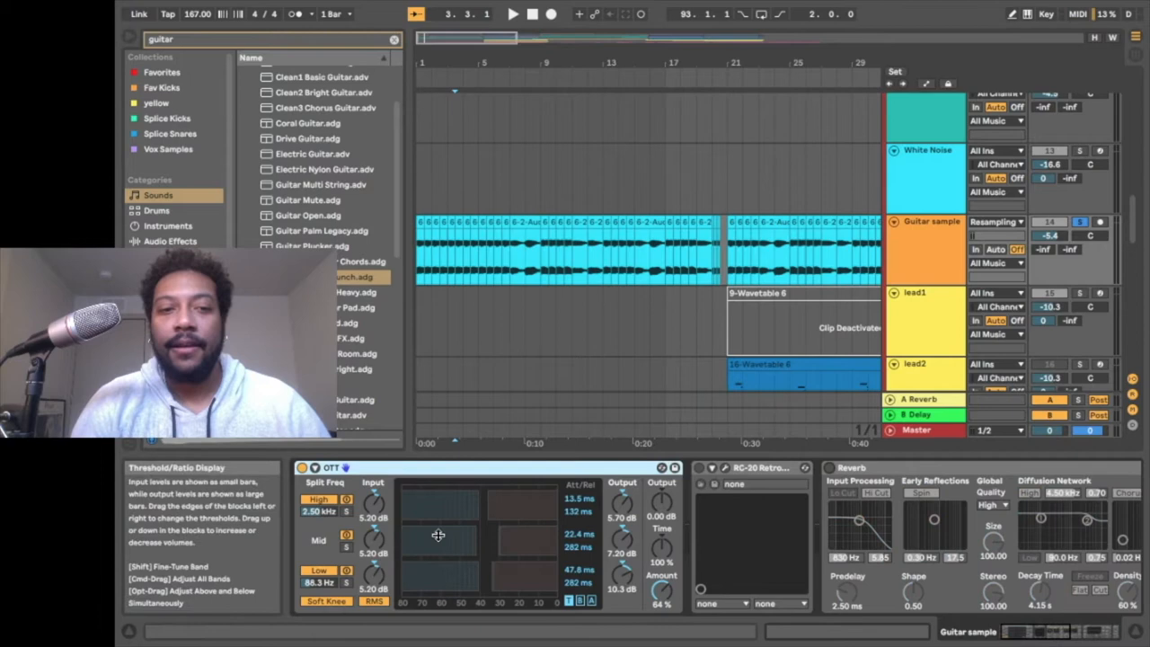
pyautogui.click(170, 241)
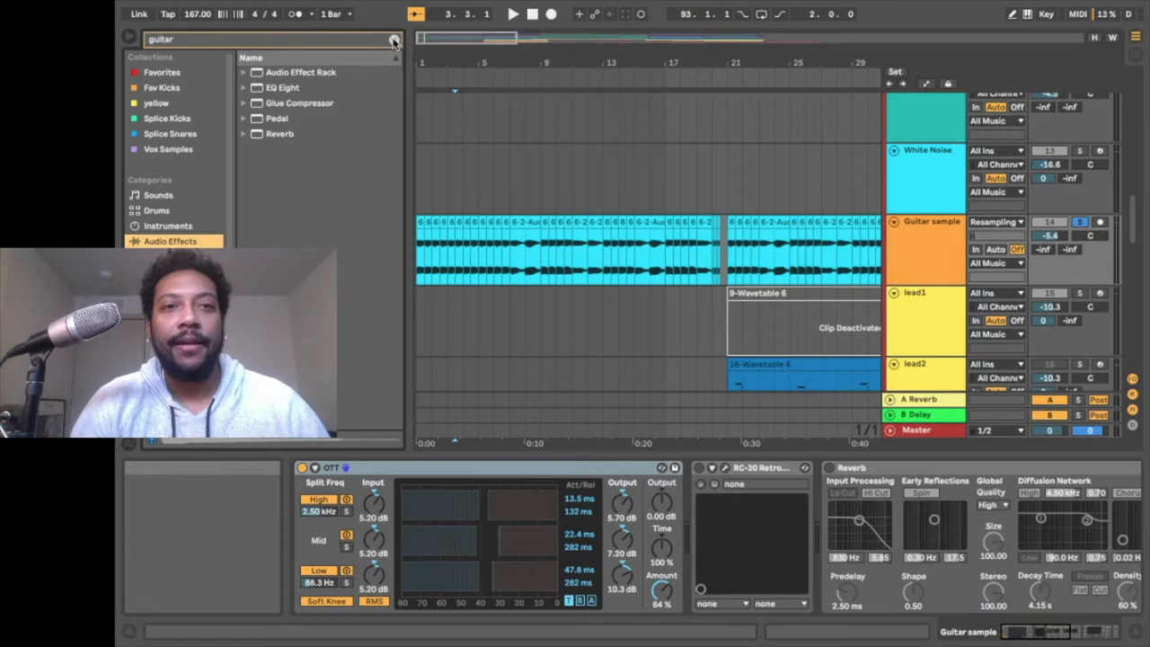
pyautogui.click(393, 38)
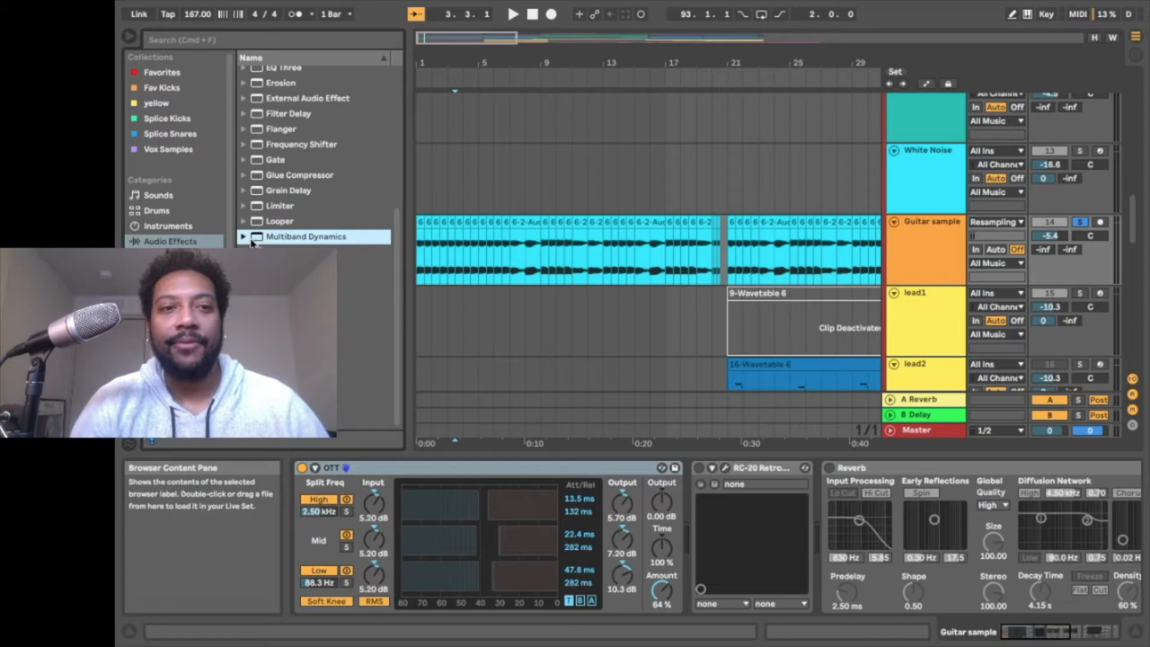
pyautogui.click(243, 235)
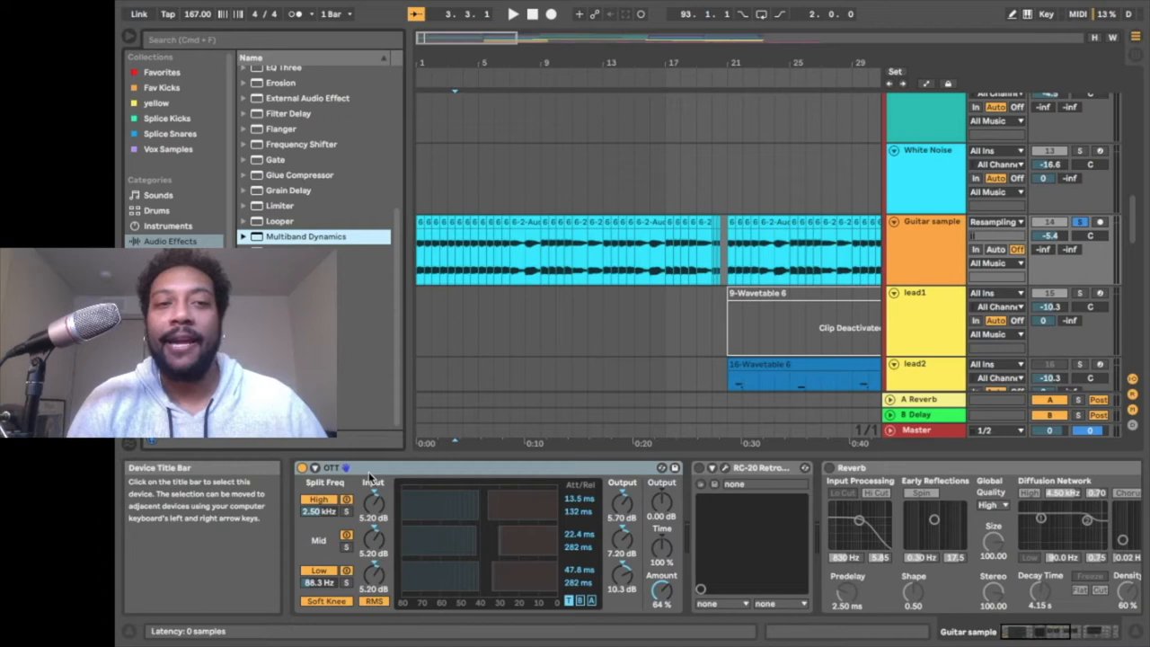
pyautogui.click(513, 13)
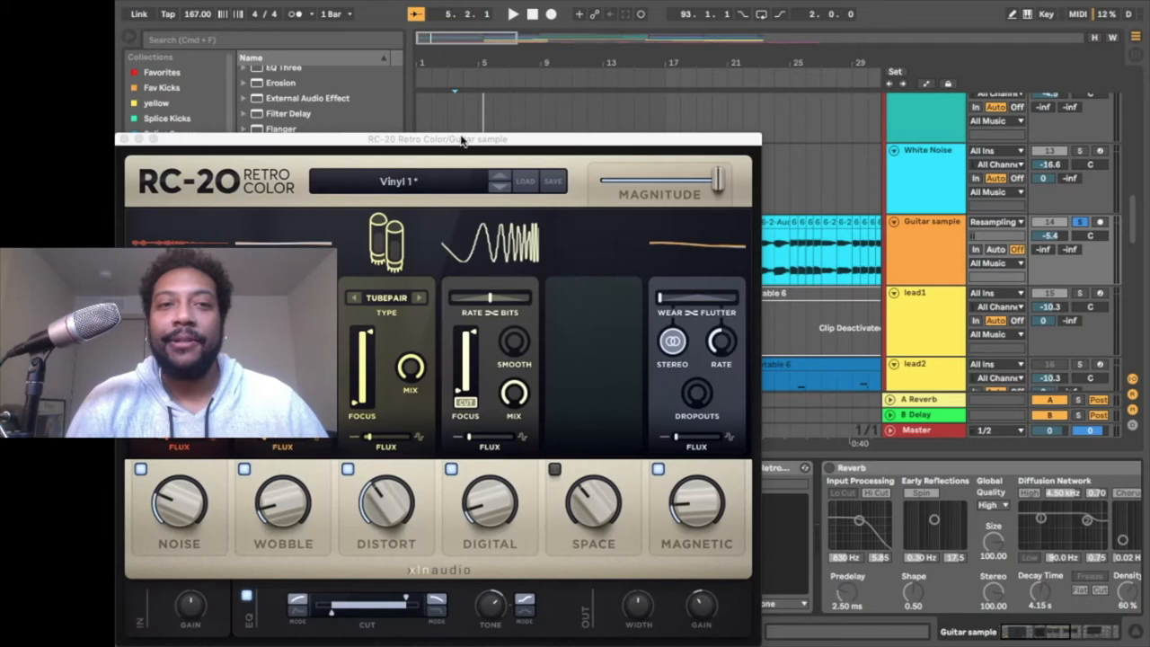
pyautogui.moveTo(440, 139); pyautogui.dragTo(575, 12)
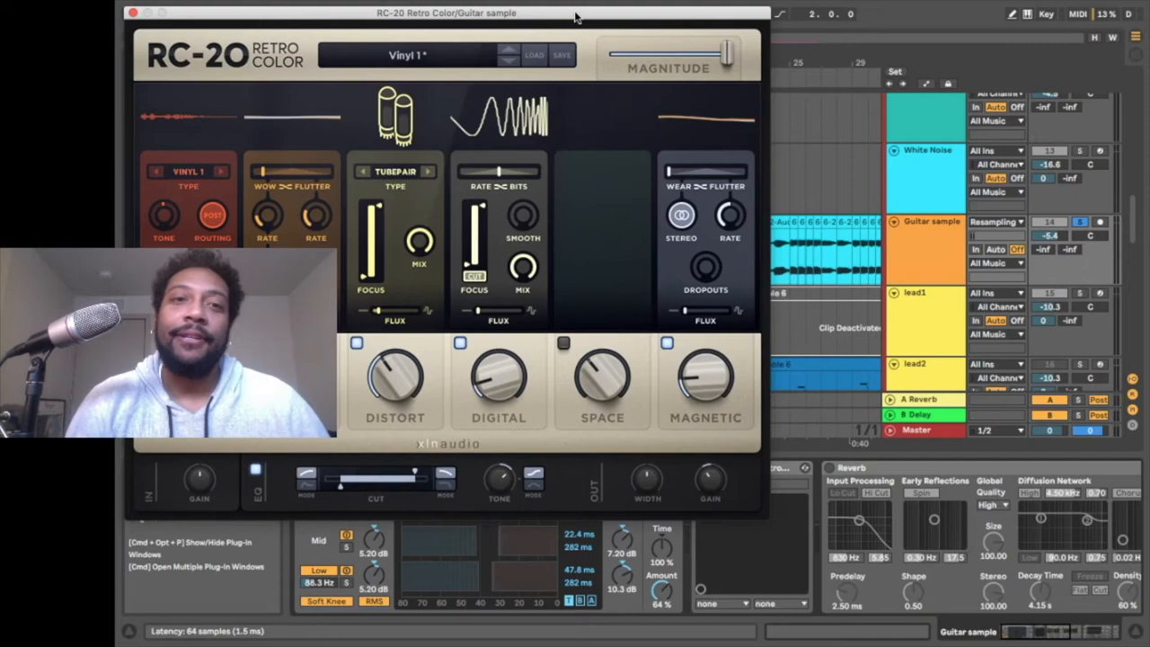
pyautogui.moveTo(444, 12); pyautogui.dragTo(476, 57)
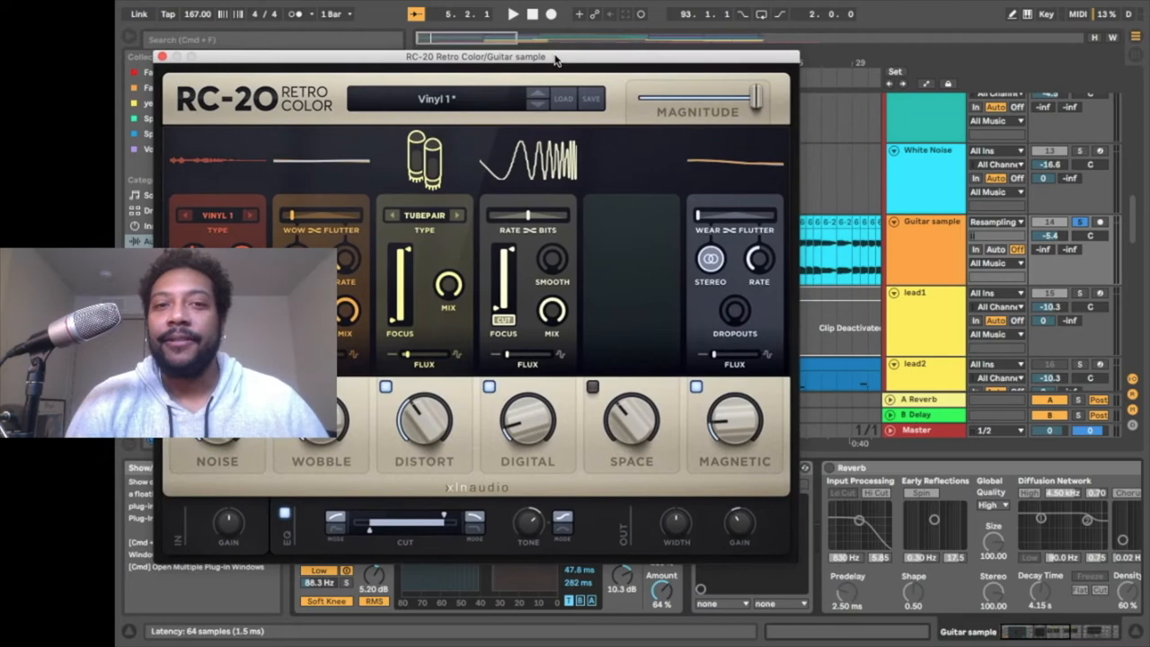
pyautogui.moveTo(474, 57); pyautogui.dragTo(474, 29)
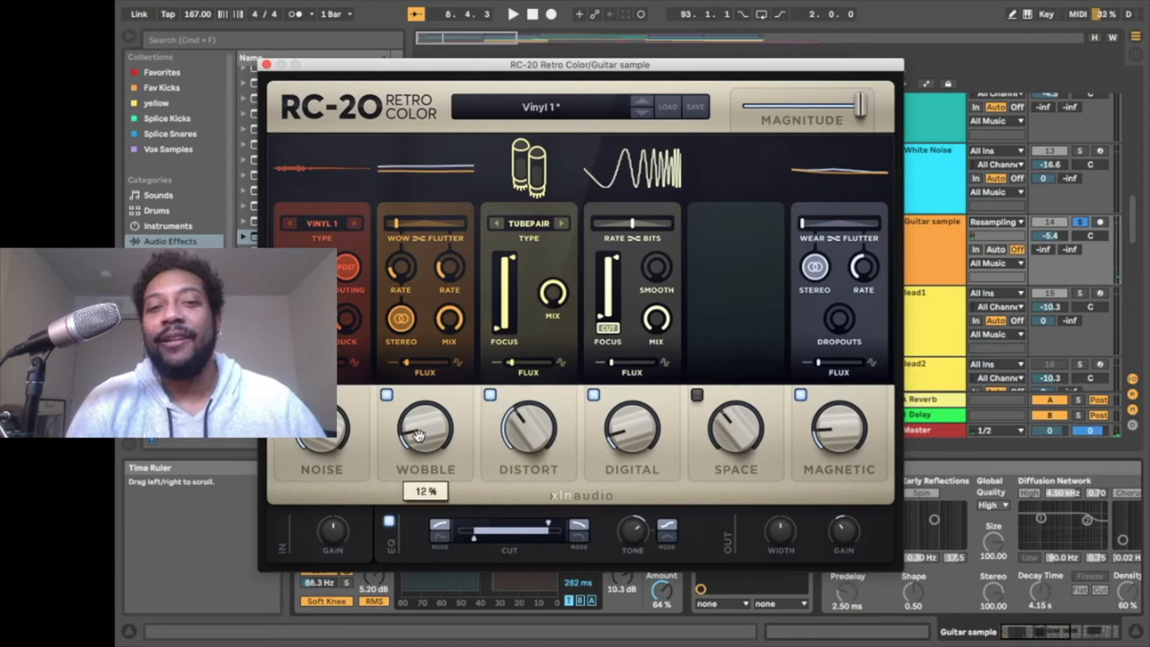
pyautogui.click(267, 64)
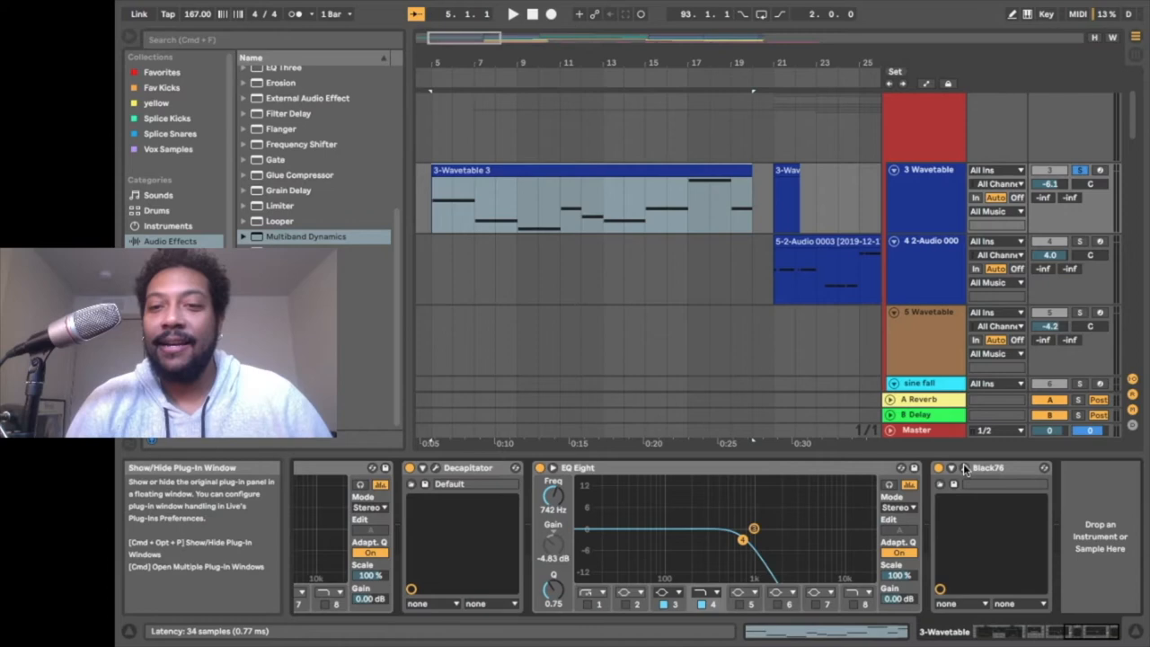
# Step: Open the Black76 plugin window on the 3 Wavetable track
pyautogui.click(937, 467)
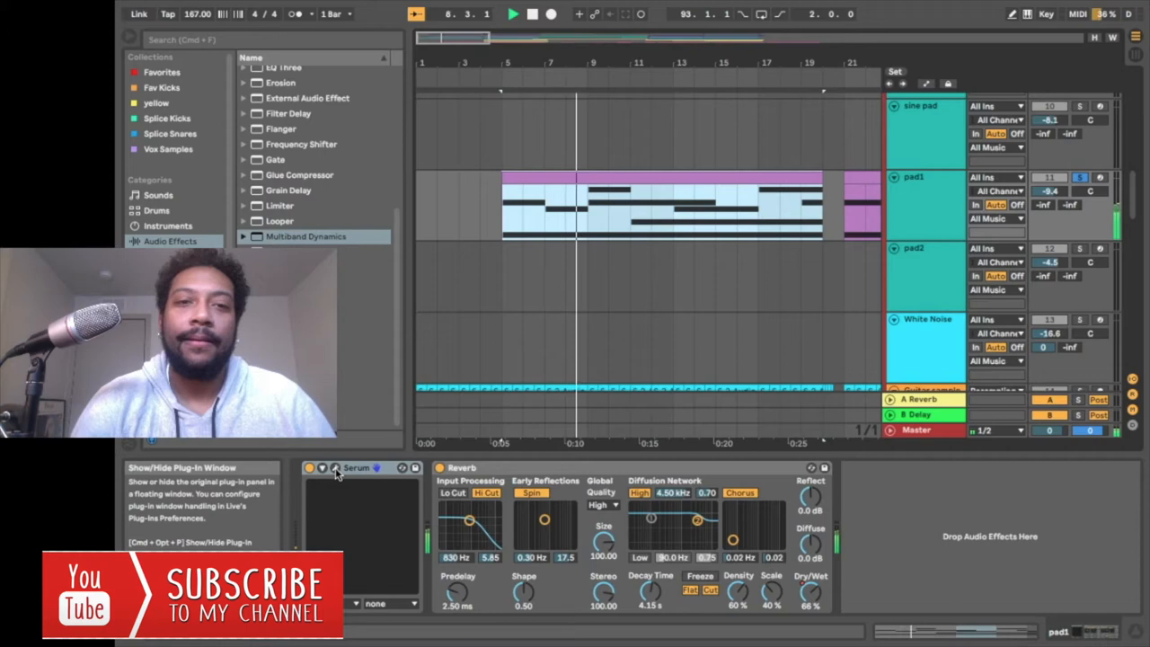
# Step: Open pad1's Serum window and browse its Global and effects pages
pyautogui.click(337, 467)
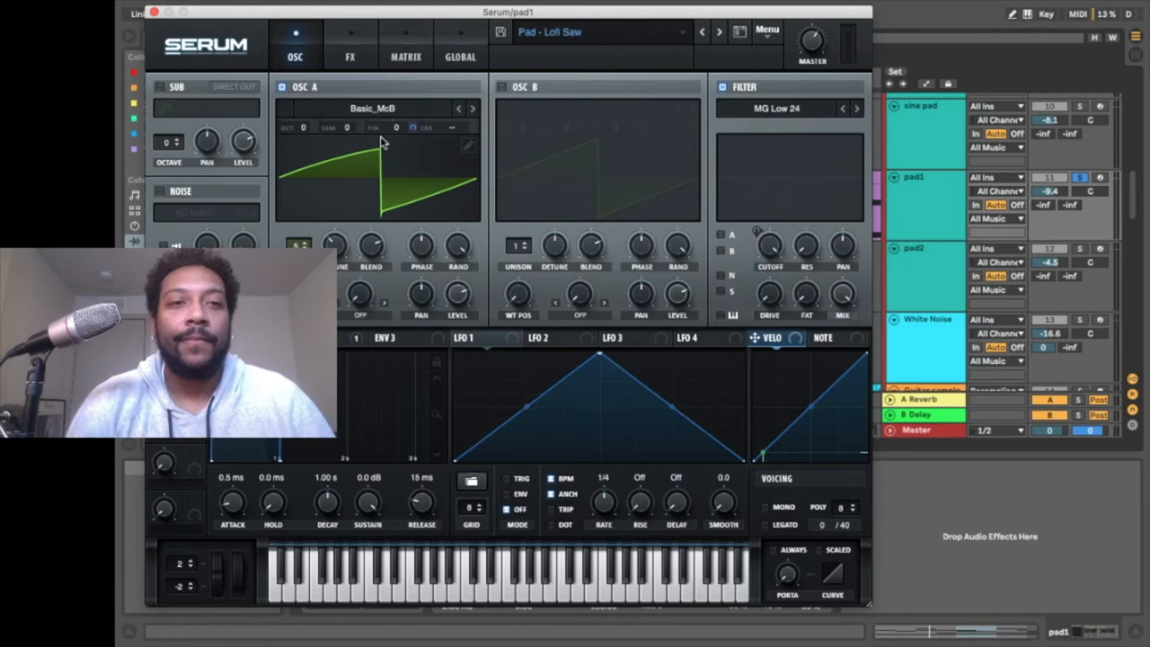
pyautogui.click(372, 108)
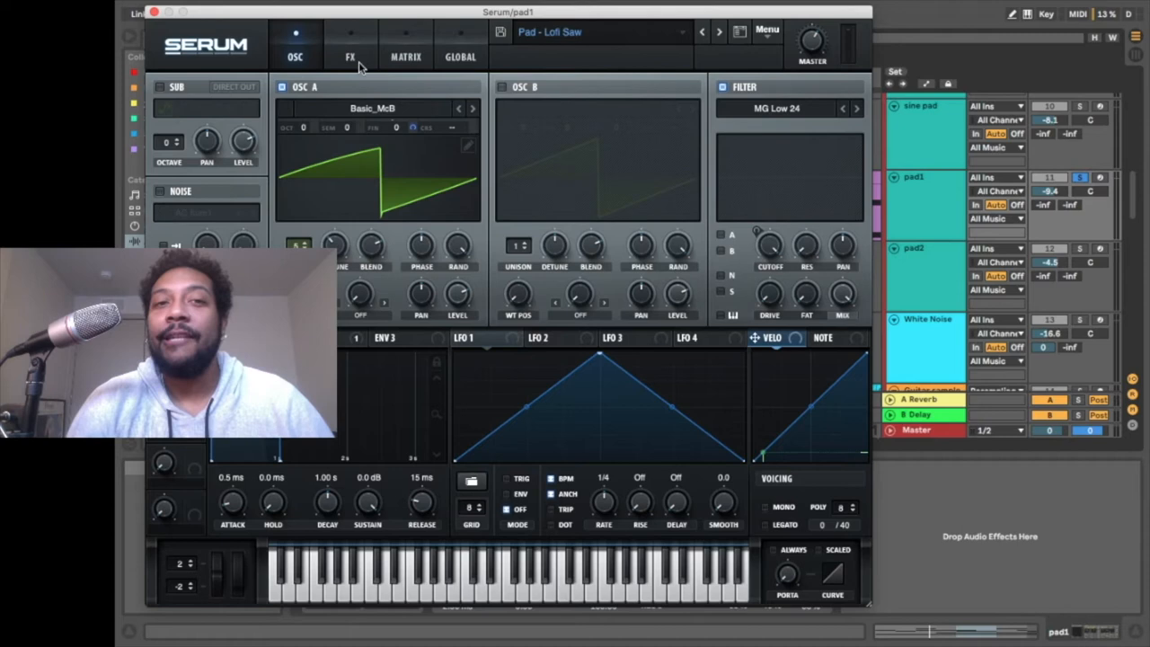
pyautogui.click(460, 57)
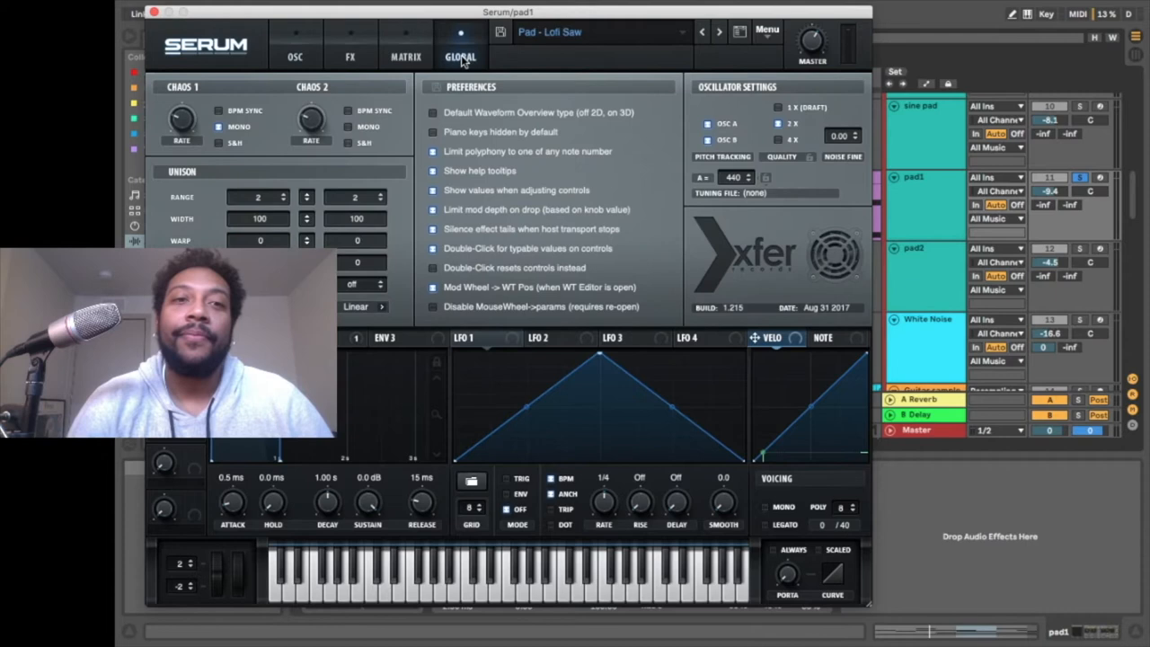
pyautogui.moveTo(175, 150)
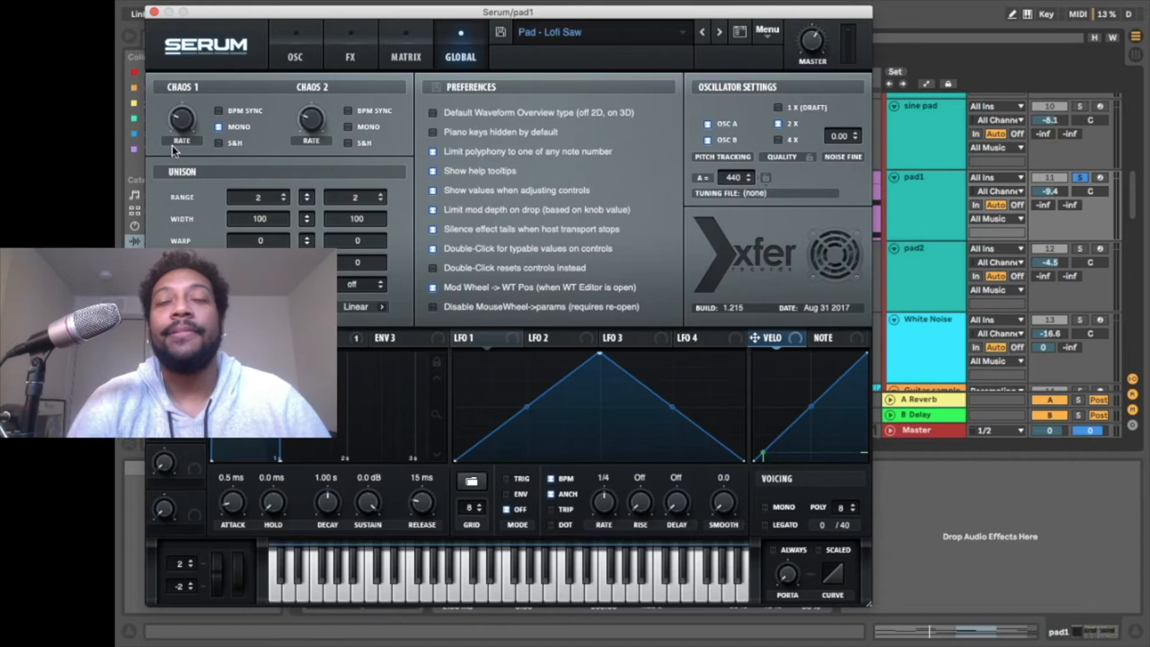
pyautogui.moveTo(229, 149)
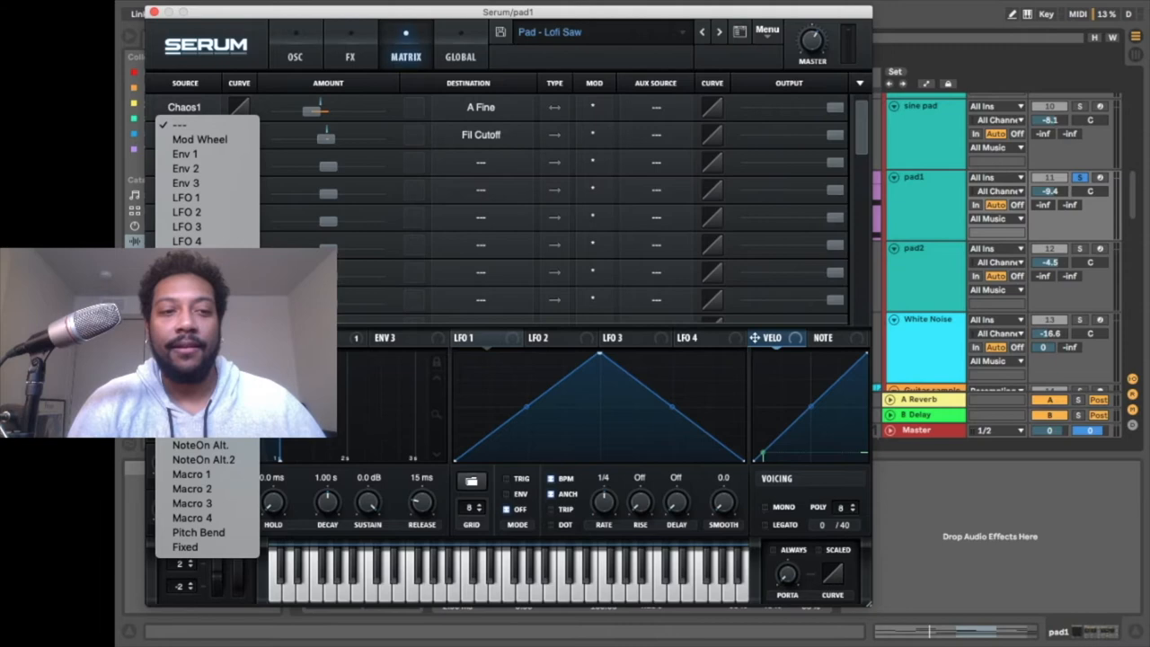
# Step: Dismiss Serum's modulation source list and close the Serum plugin window
pyautogui.click(481, 107)
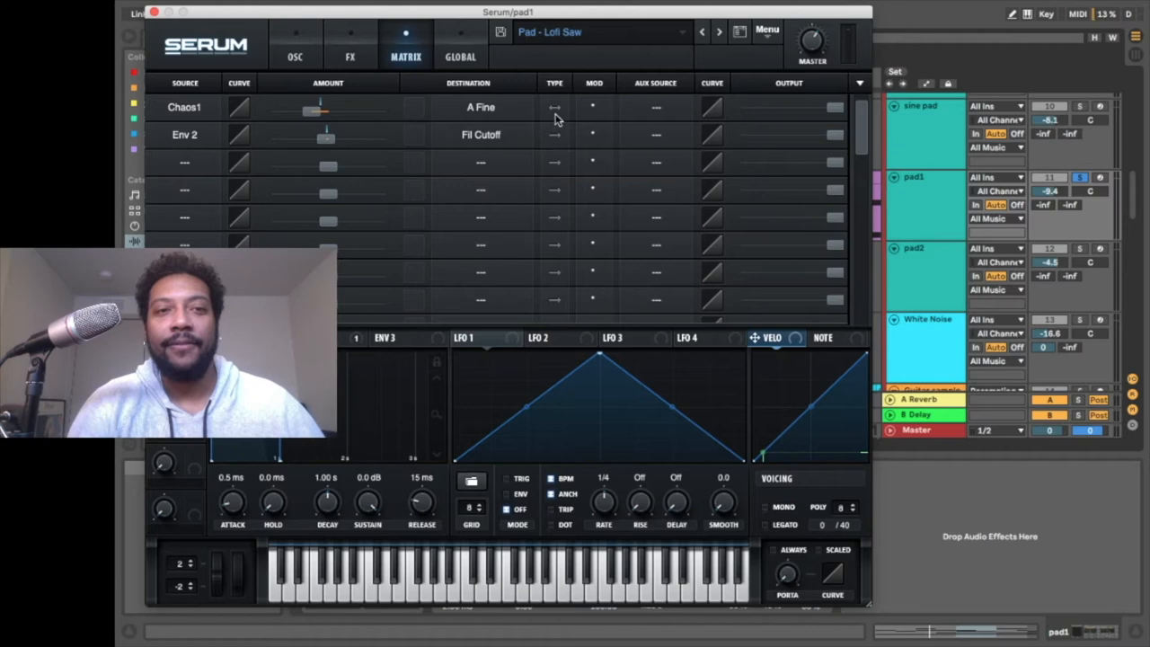
pyautogui.click(294, 57)
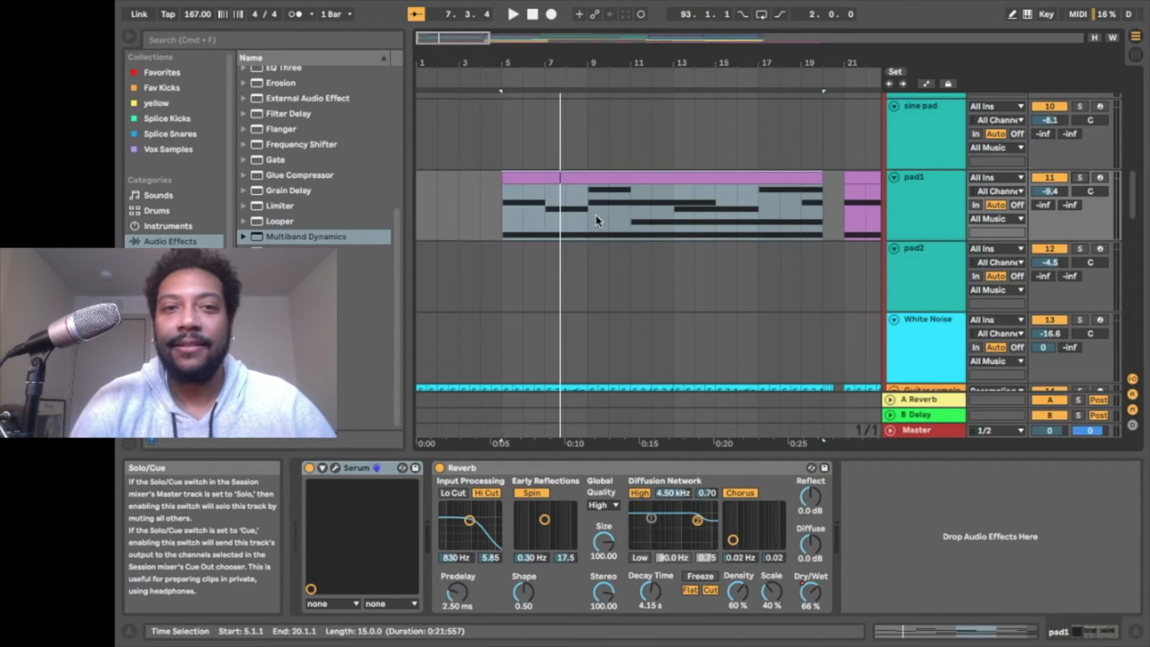
pyautogui.click(570, 177)
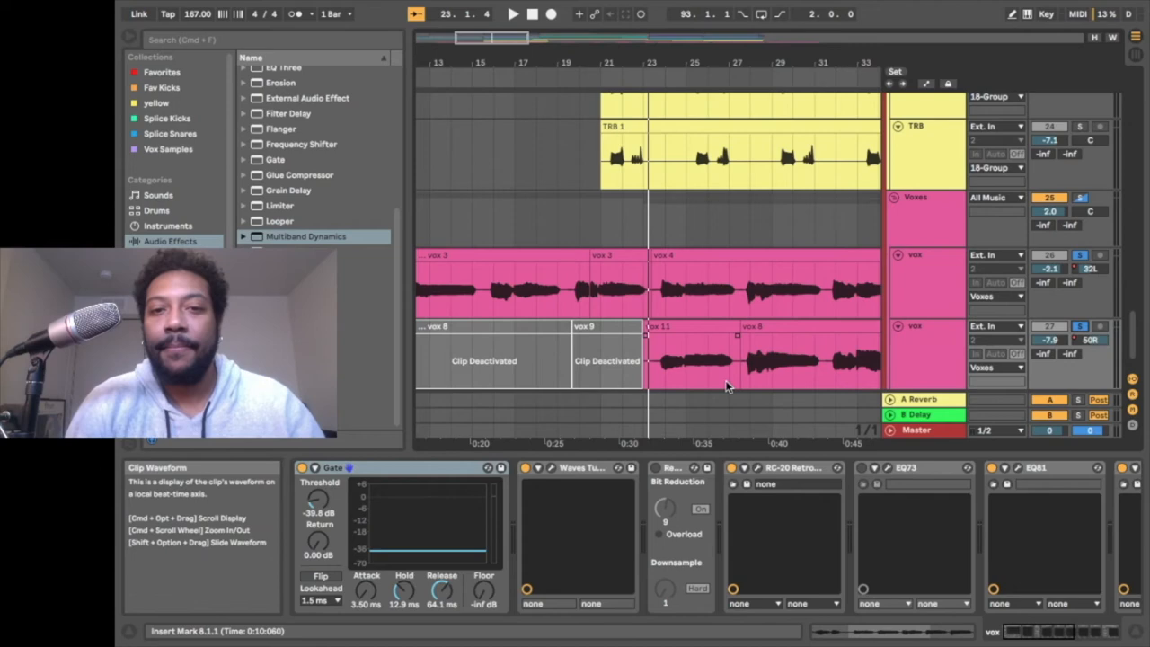
# Step: Select the 1 Full Lotus Kit track to show its Drum Rack
pyautogui.click(512, 13)
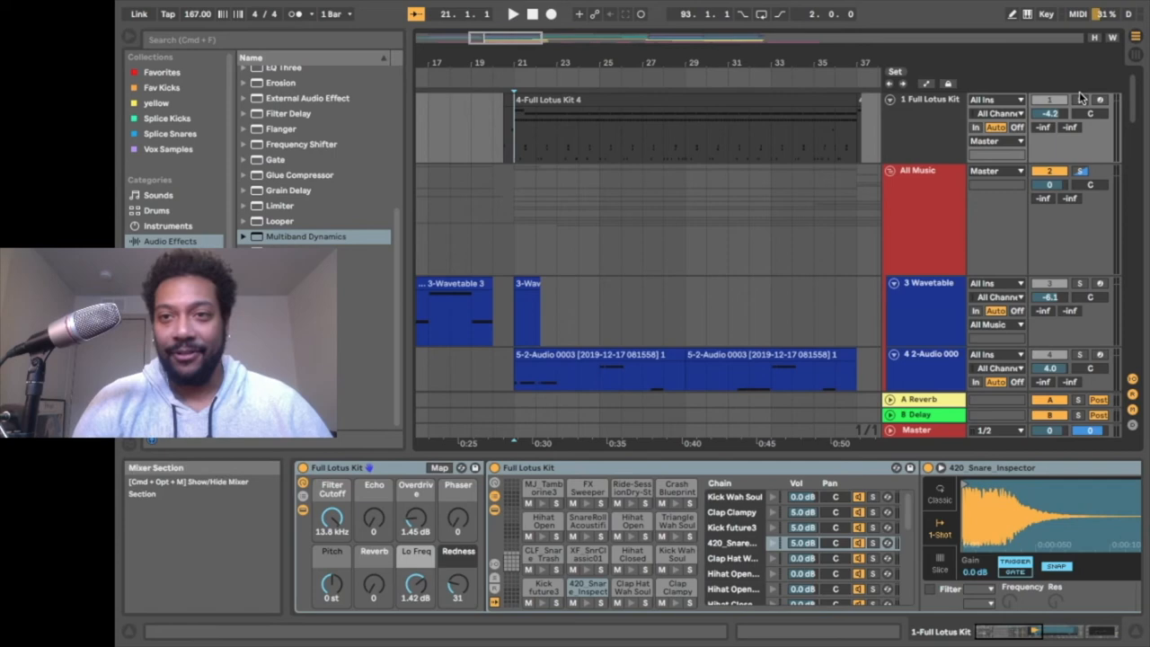
pyautogui.click(513, 13)
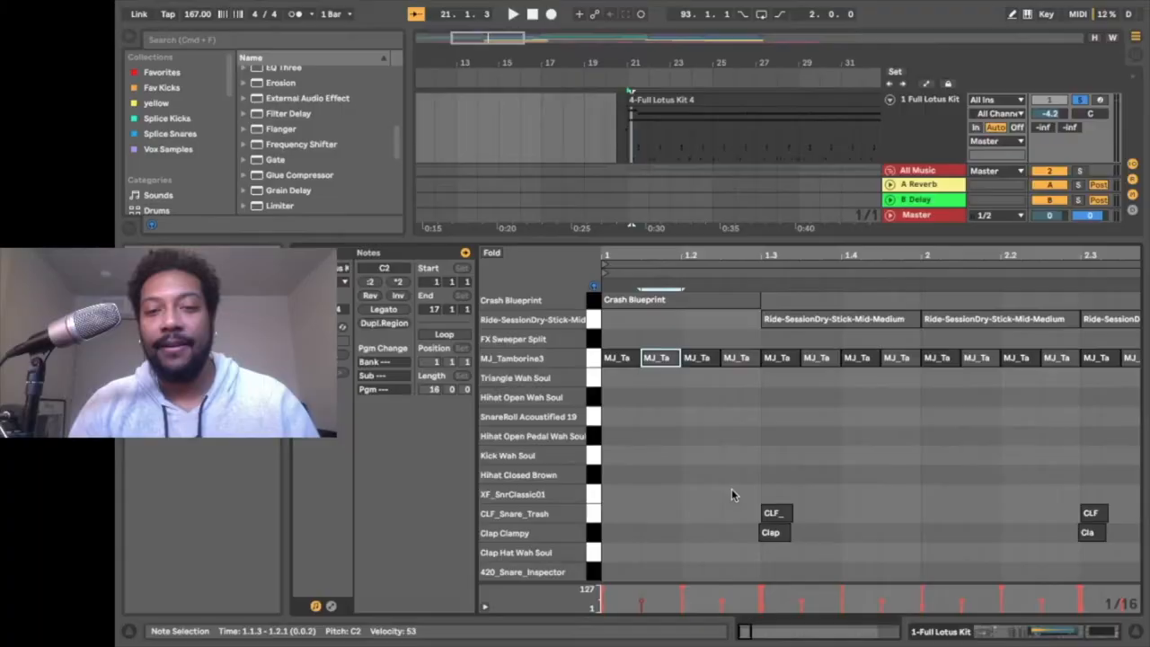
# Step: Scroll through the Full Lotus Kit drum rack and solo the Kick future3 pad
pyautogui.scroll(-3)
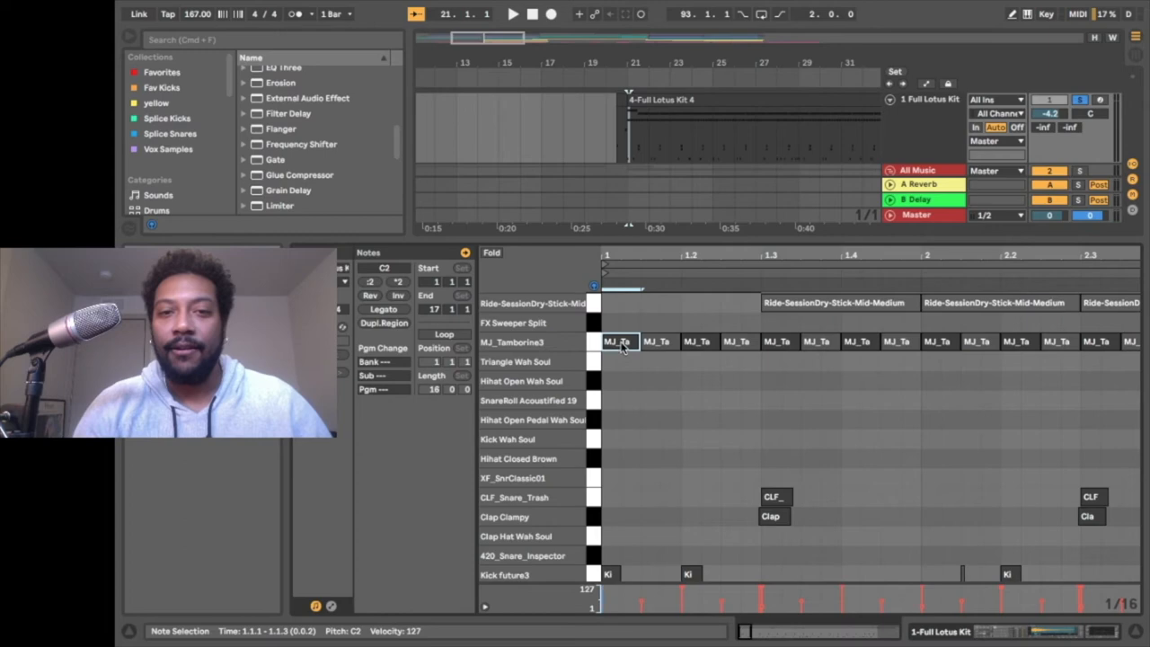
pyautogui.moveTo(988, 459)
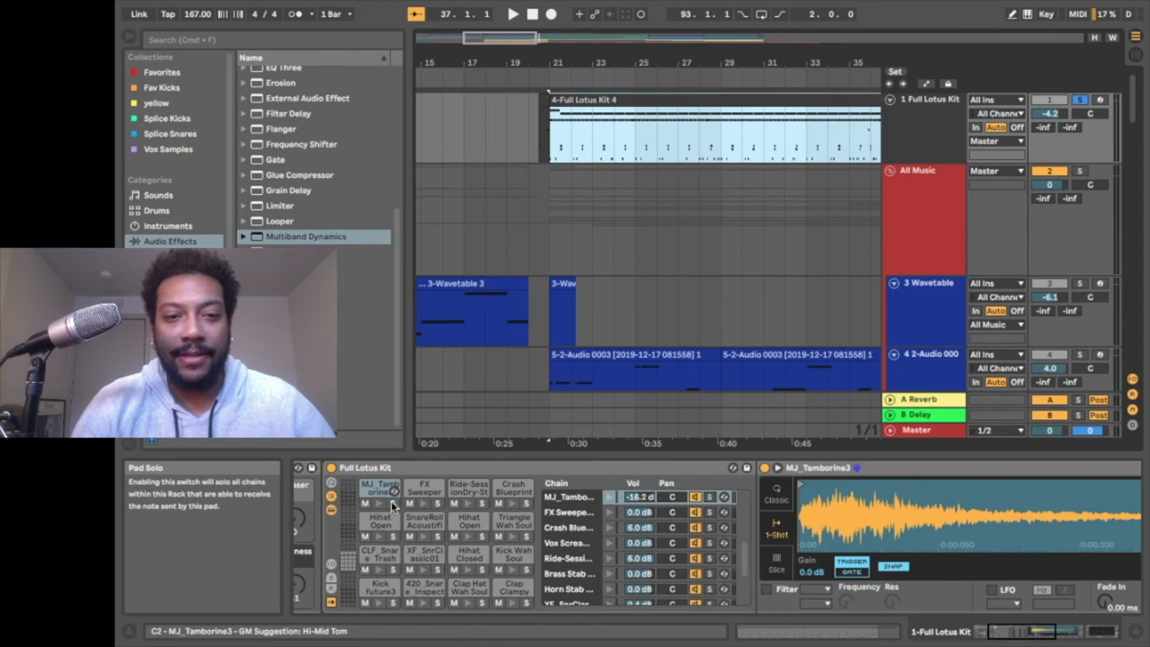
pyautogui.click(512, 13)
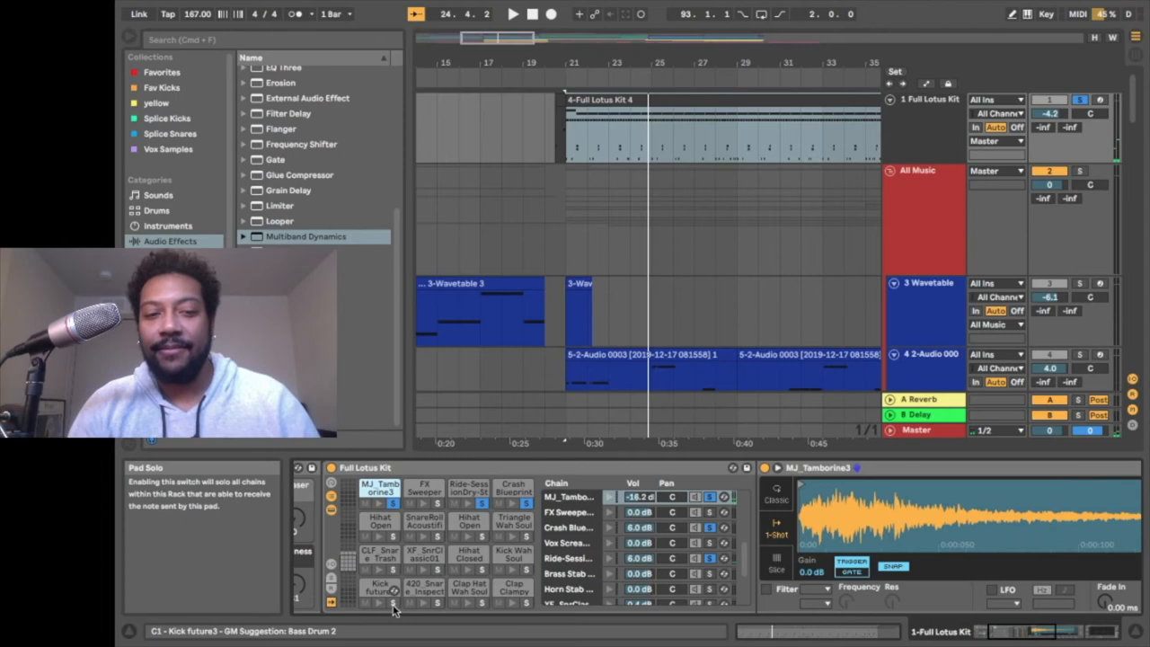
pyautogui.click(513, 13)
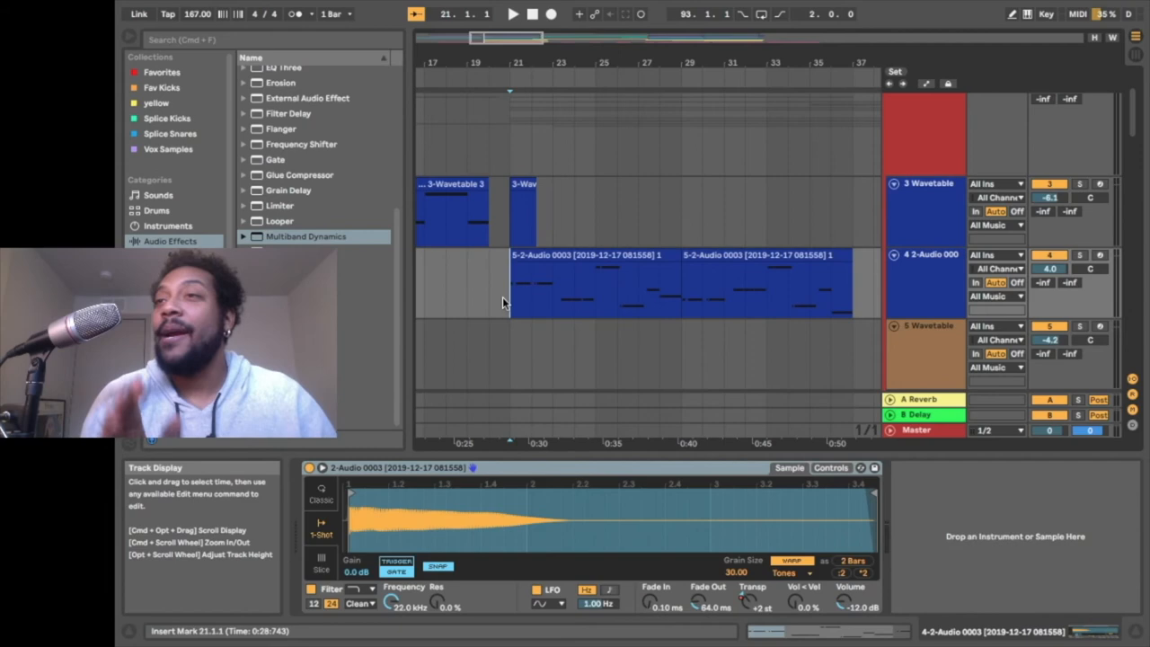
# Step: Set the insert marker at bar 21 on the 2-Audio 0003 track to audition its clip
pyautogui.click(597, 283)
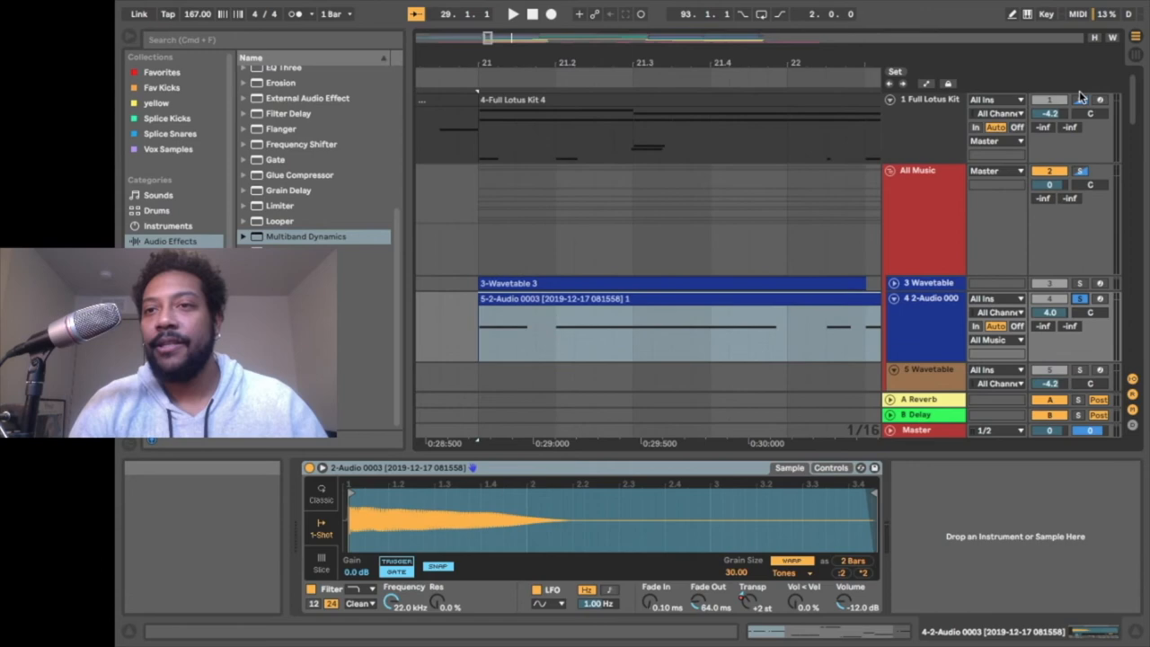
# Step: Solo the Full Lotus Kit drum track and show its Drum Rack pads and macros
pyautogui.click(511, 13)
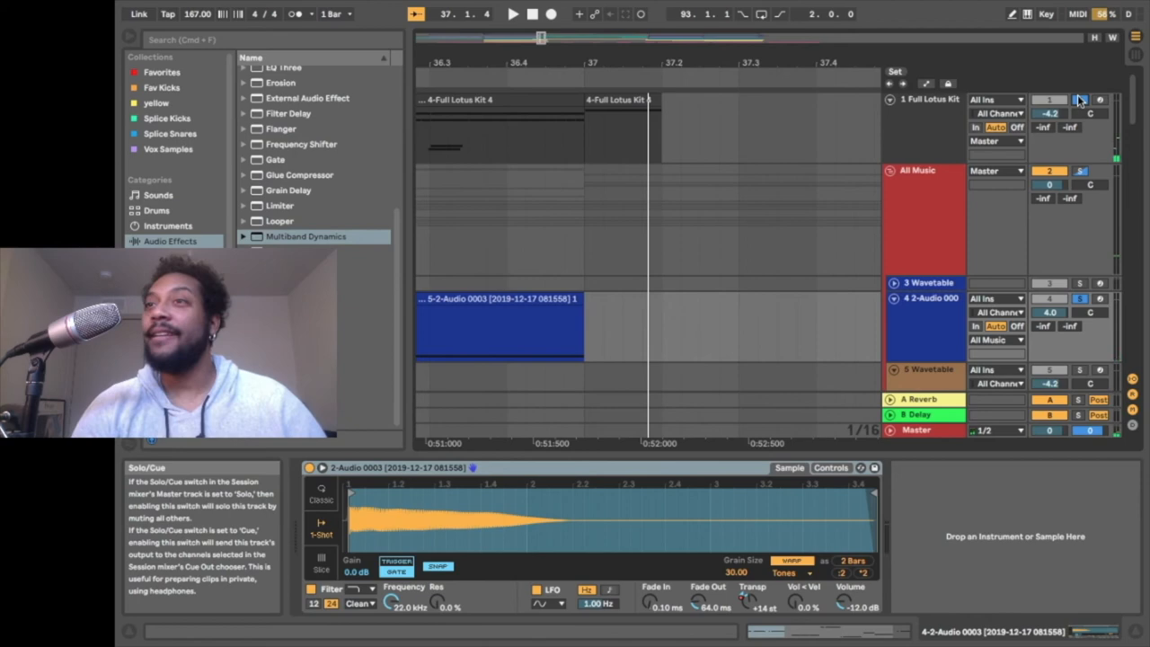
pyautogui.click(930, 99)
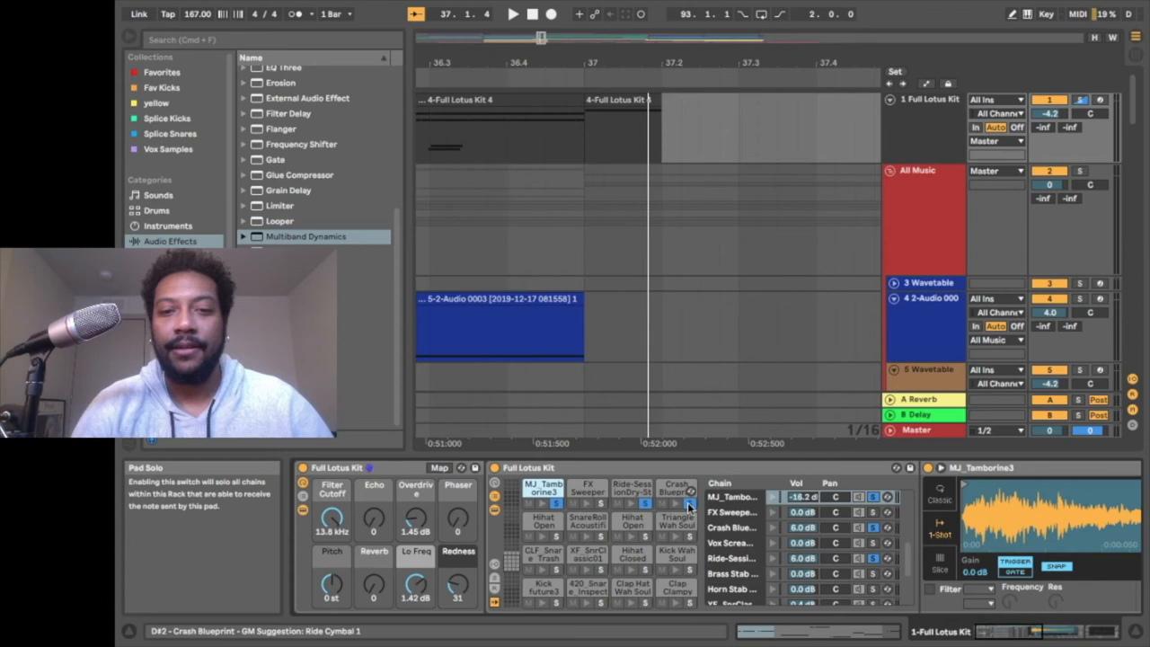
# Step: Start playback from bar 21, where the vocal Tr1 clips begin
pyautogui.click(513, 13)
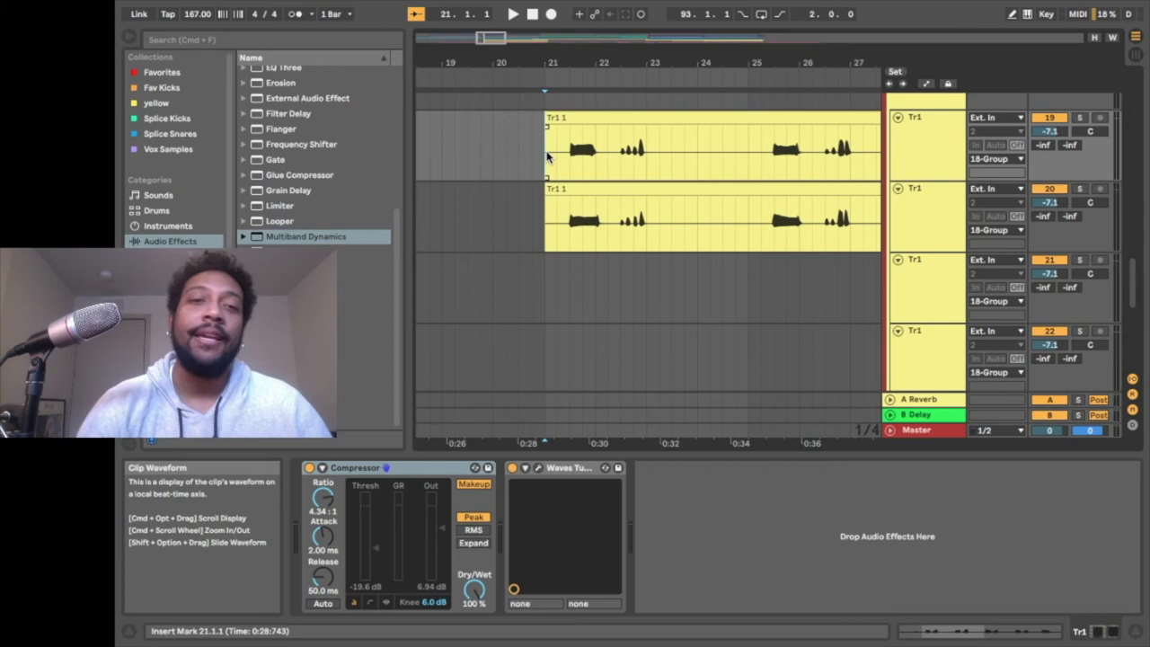
pyautogui.click(512, 13)
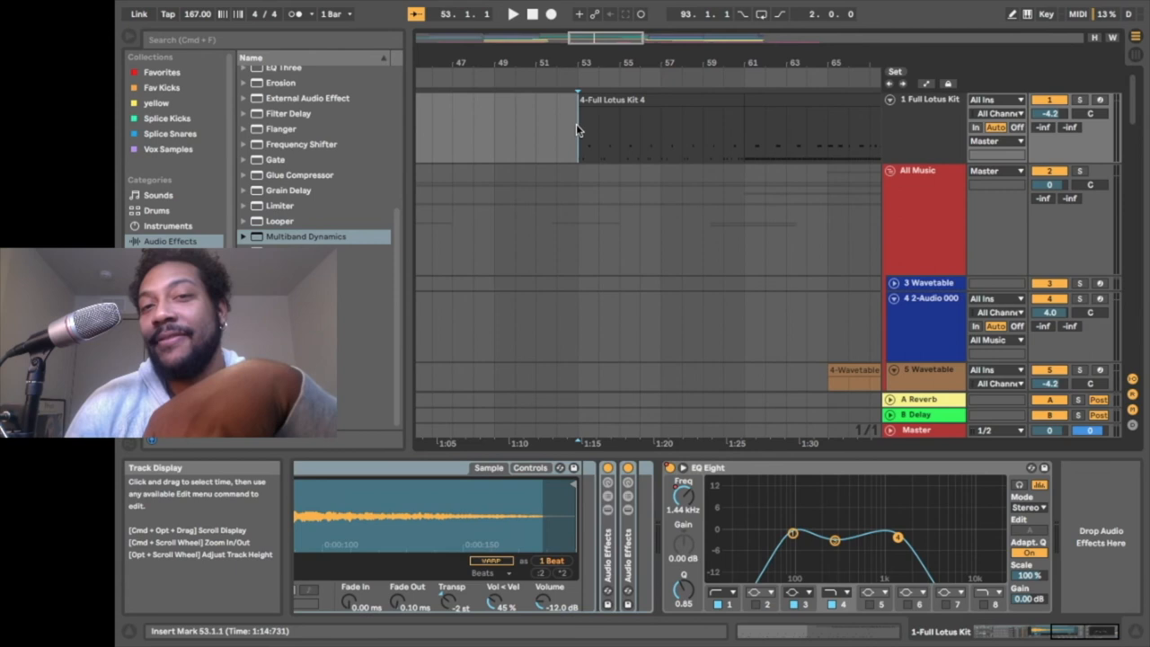
# Step: Start playback from bar 53 of the Full Lotus Kit track
pyautogui.click(513, 13)
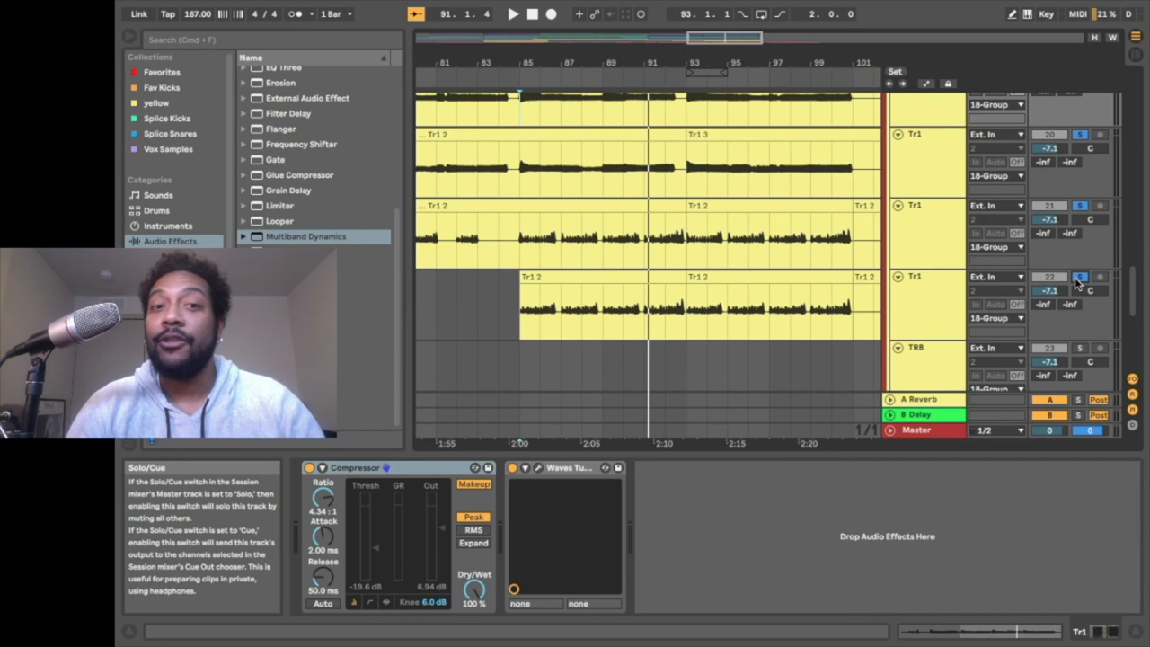
# Step: Solo another trumpet layer track so the layers play on their own
pyautogui.click(513, 14)
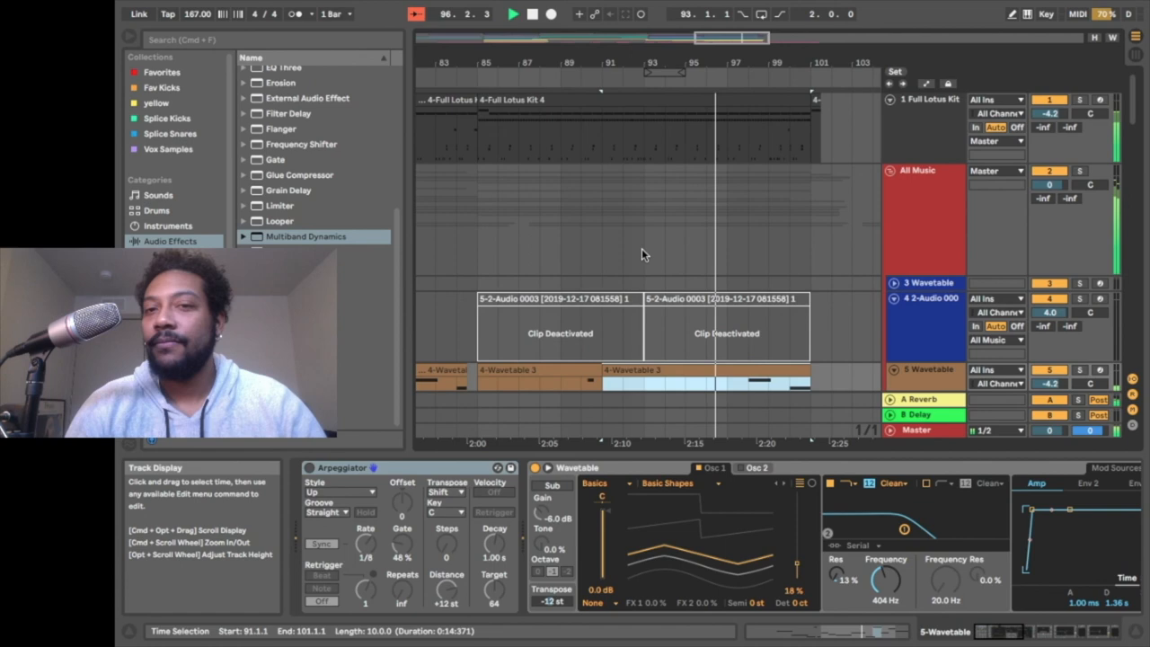
# Step: Select the All Music group to show its Compressor sidechained from the Full Lotus Kit
pyautogui.click(916, 170)
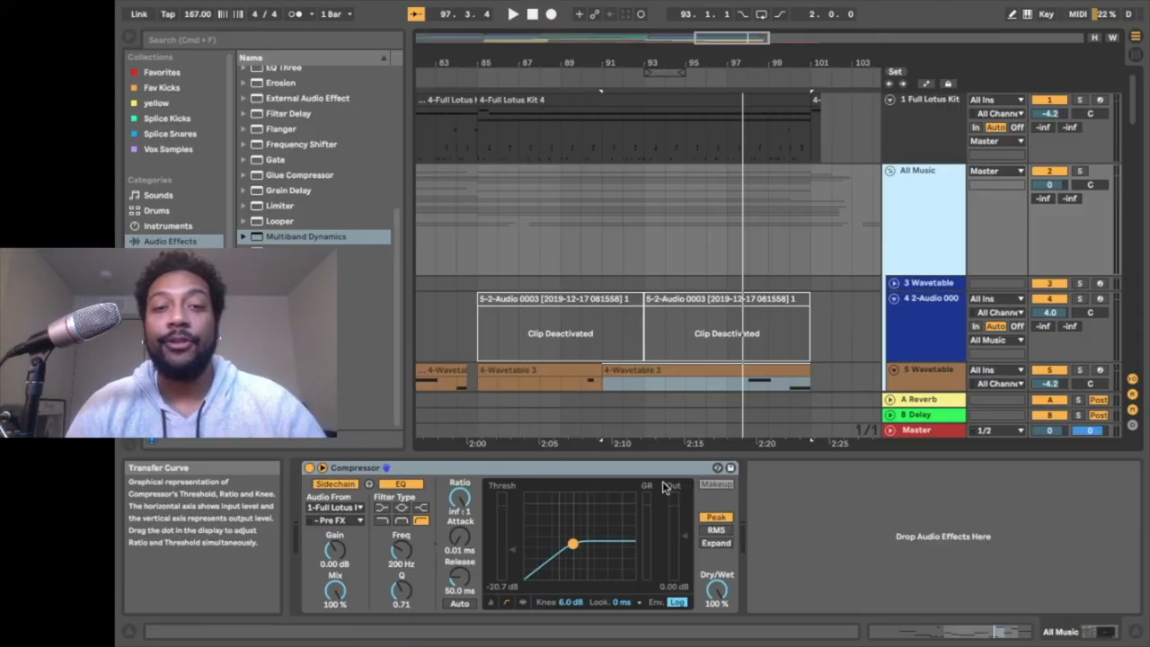